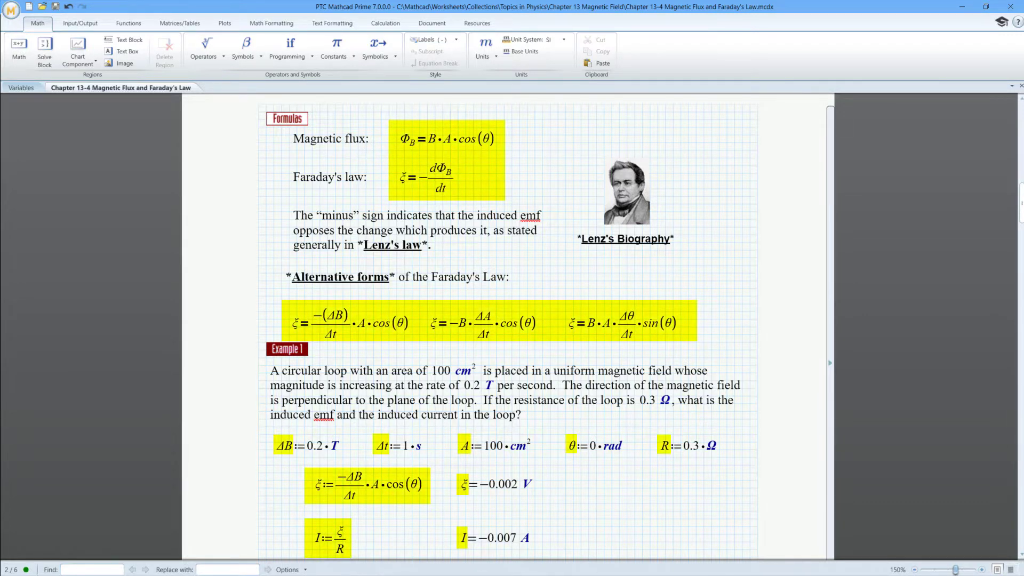
- Switch from the Chapter 13-4 worksheet to the Variables worksheet
left_click(20, 87)
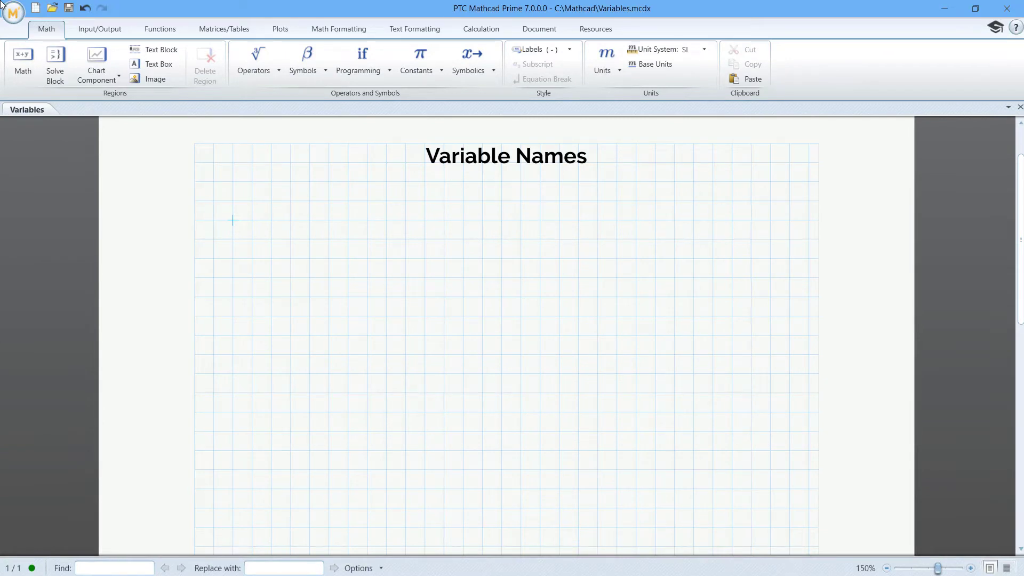
- Enter PTC, Mathcad and PrimE as three separate math regions under the heading
type("P")
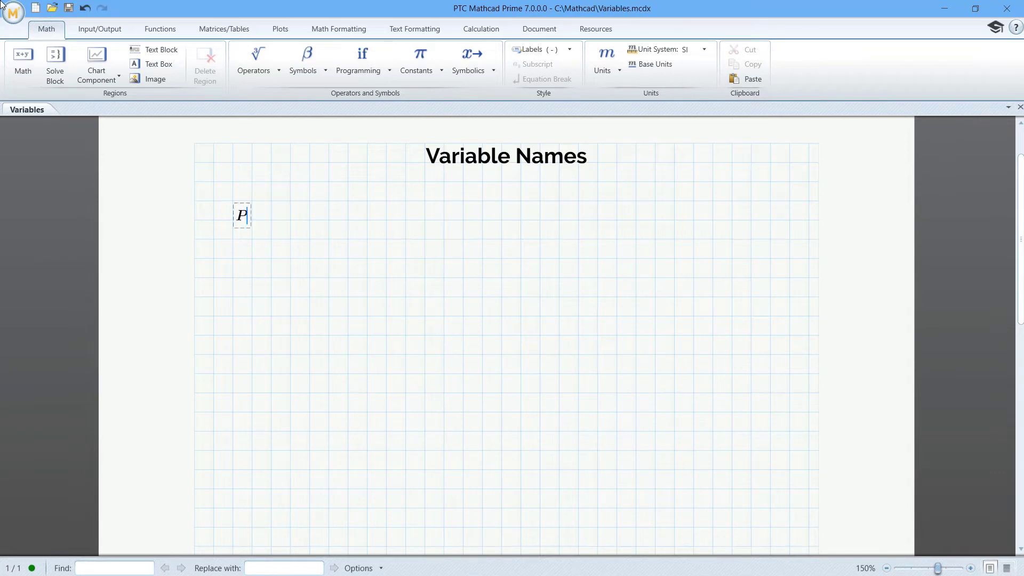
type("Mathcad")
type("Pri")
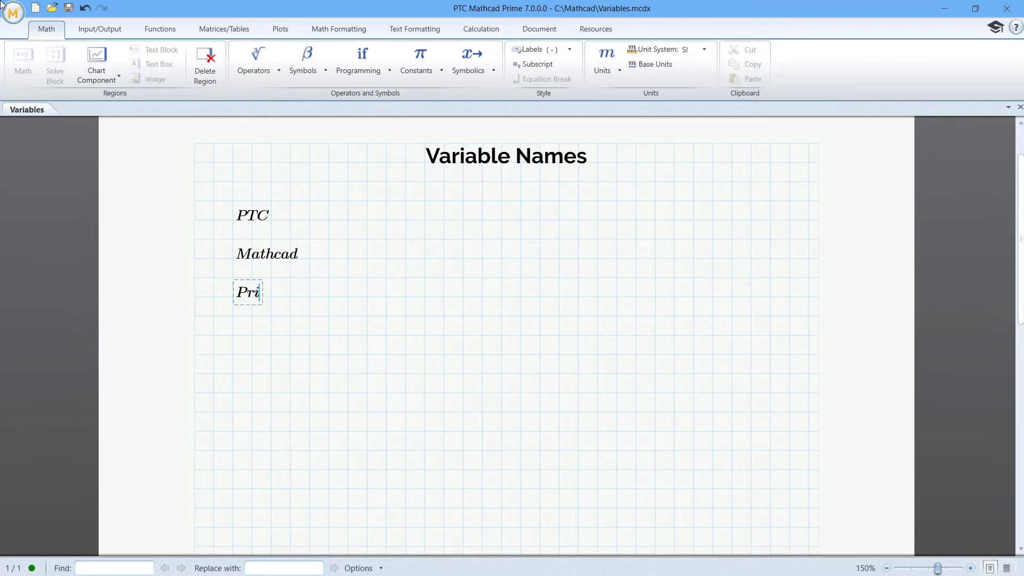
type("mE")
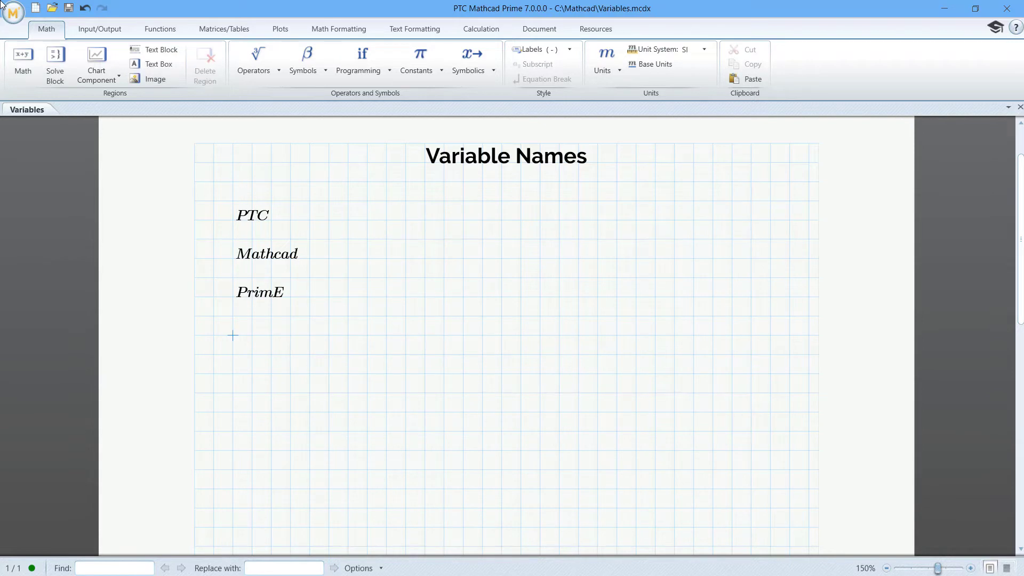
- Add the Greek names γ, Σ and Δ, the latter two via letters converted with Ctrl+G
left_click(302, 58)
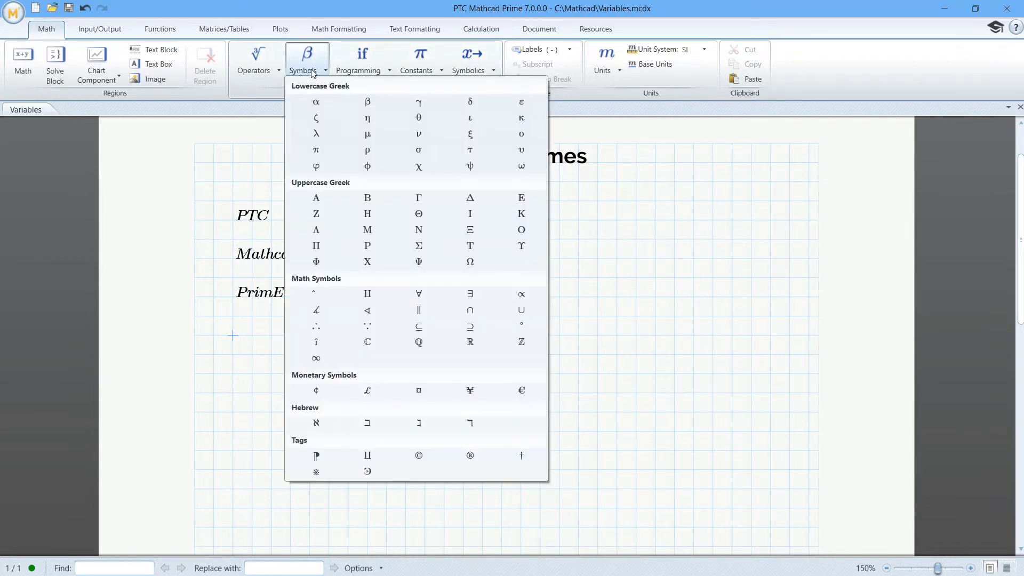
left_click(418, 102)
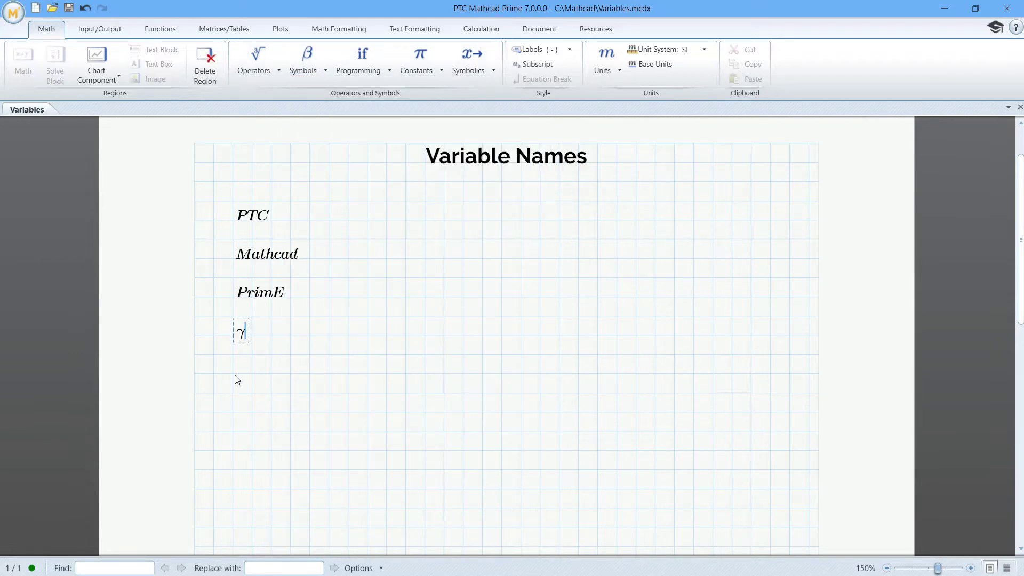
left_click(303, 58)
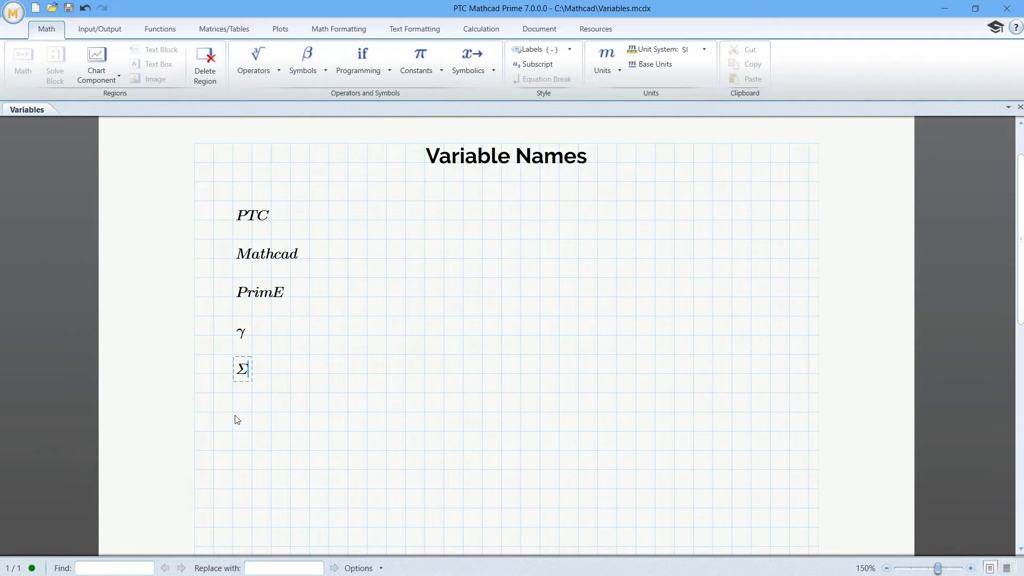
key("ctrl+g")
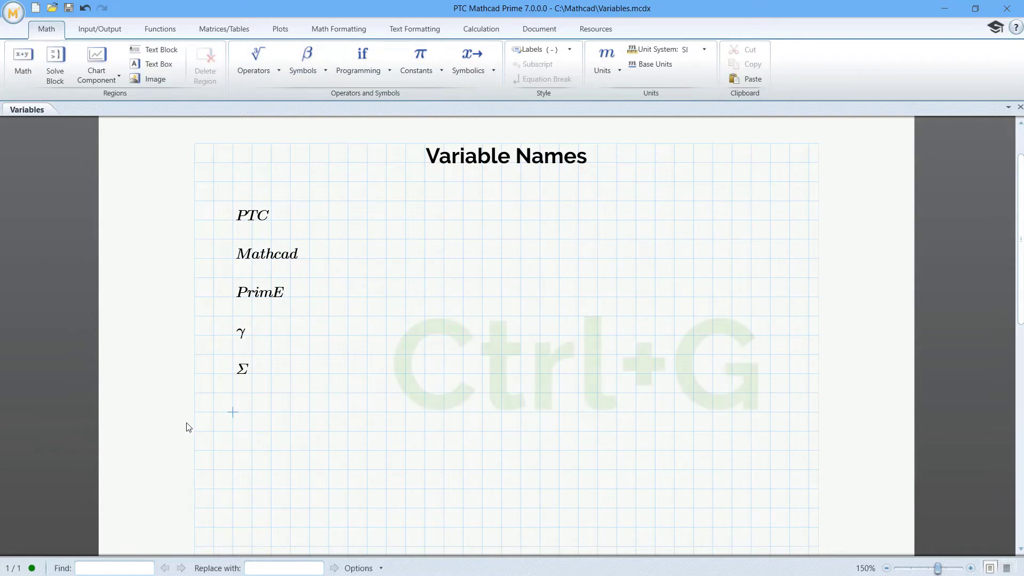
type("Δ")
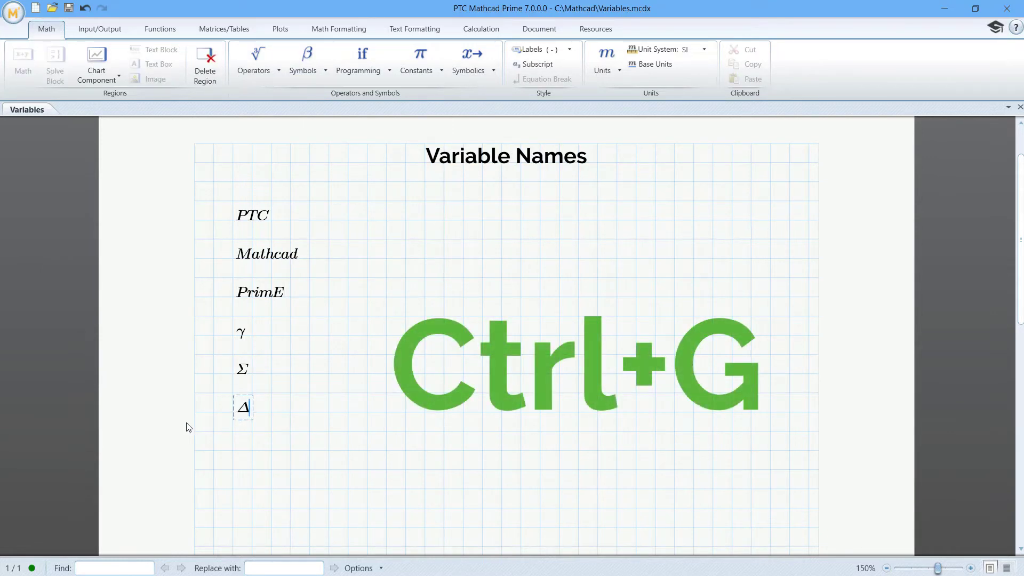
key("ctrl+g")
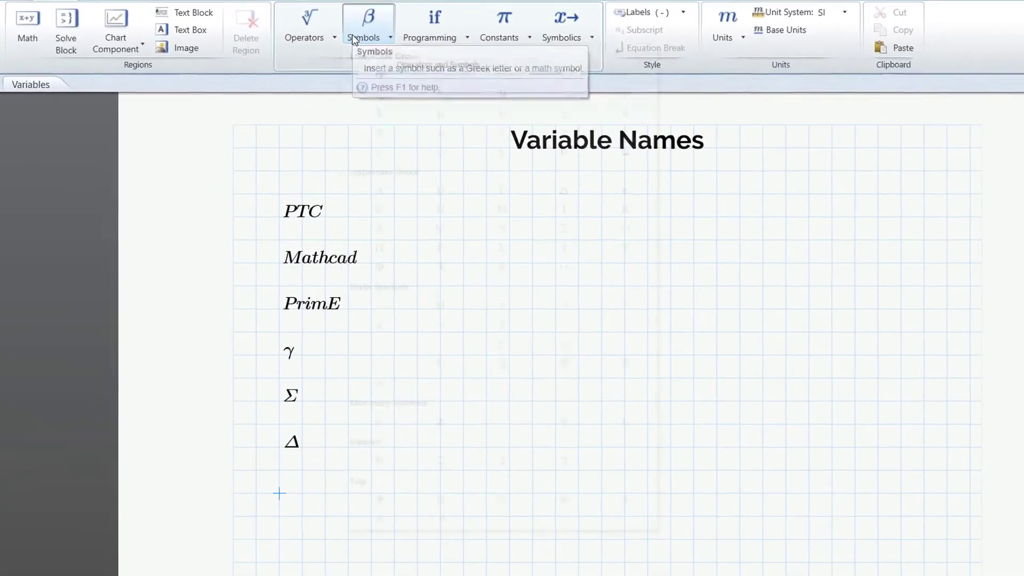
- Insert the Hebrew letter dalet as a name from the Symbols list
left_click(367, 22)
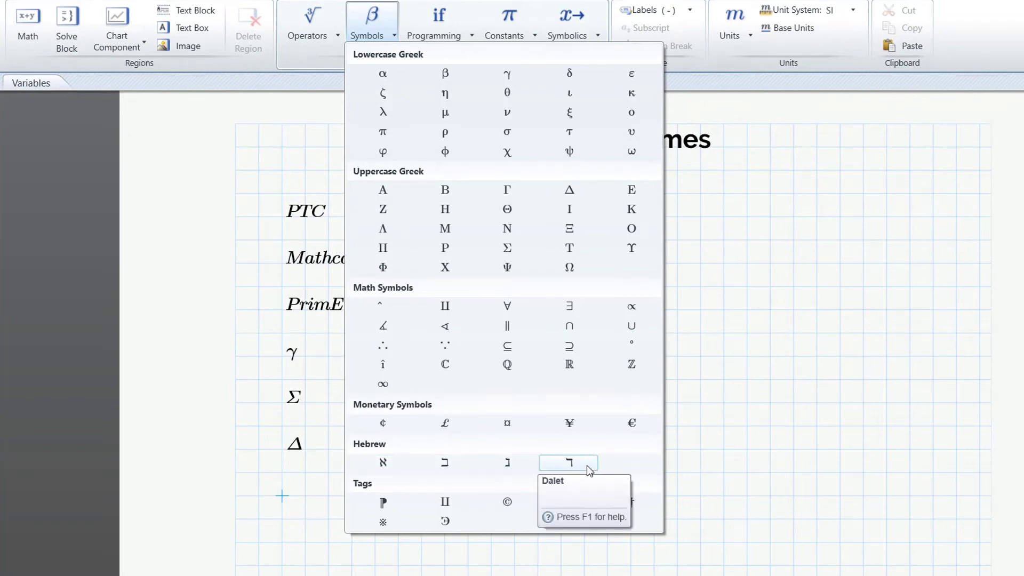
left_click(568, 462)
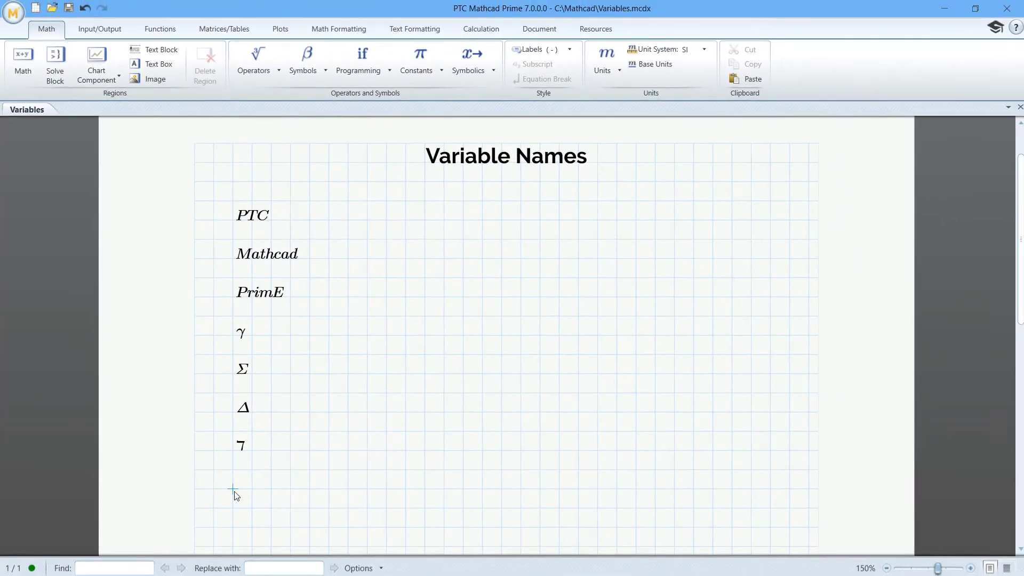
mouse_move(214, 494)
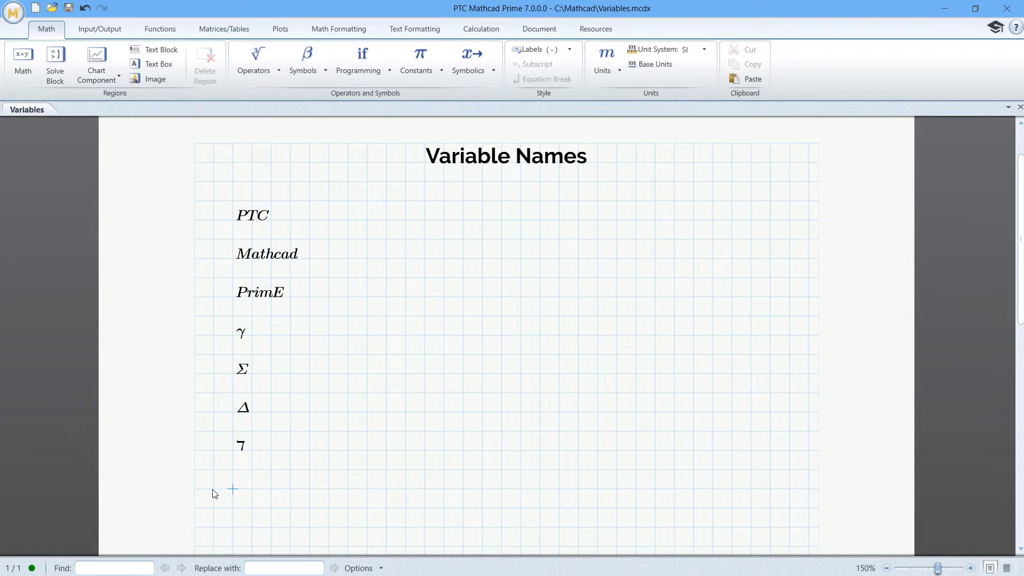
- Enter the names abc123, .version, _iteration and velocity with subscript final
type("T")
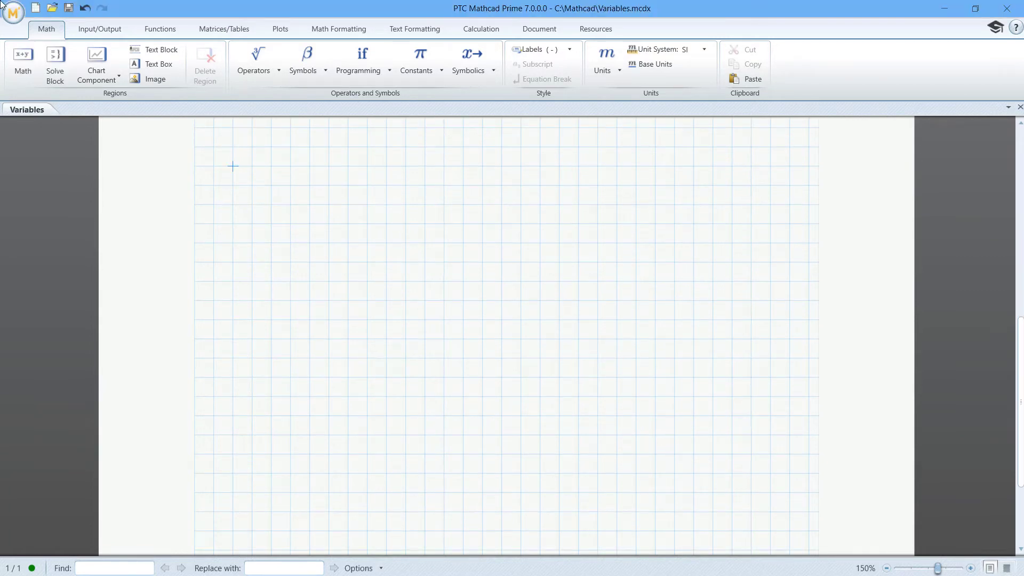
type("abc123")
type("_iter")
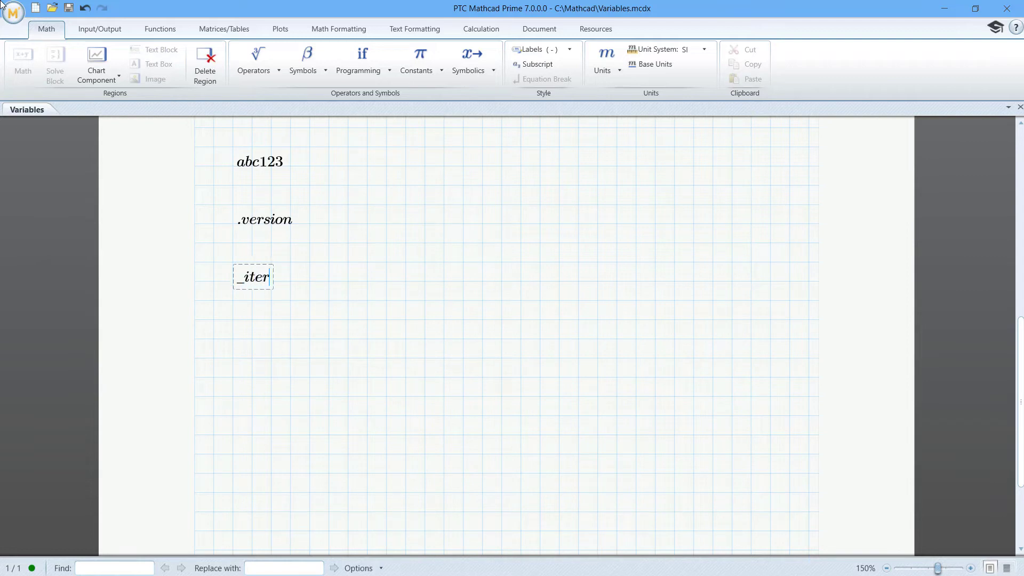
type("ation")
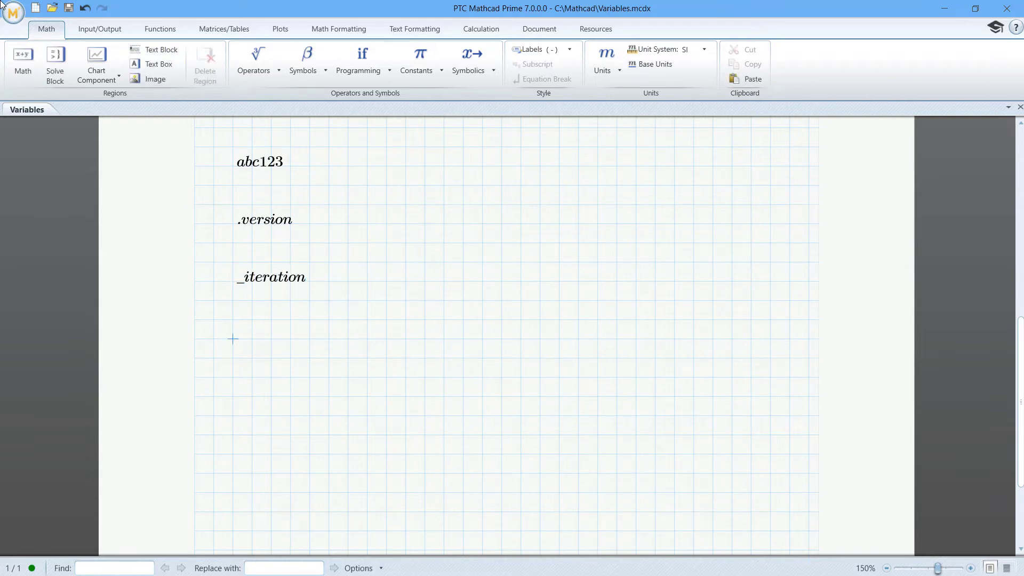
type("veloci")
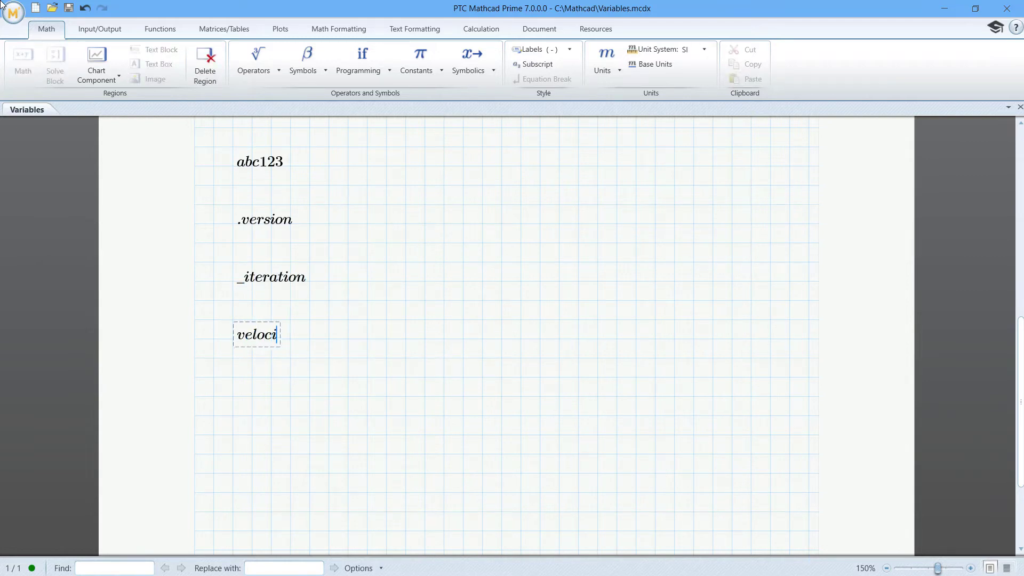
type("tyfinal")
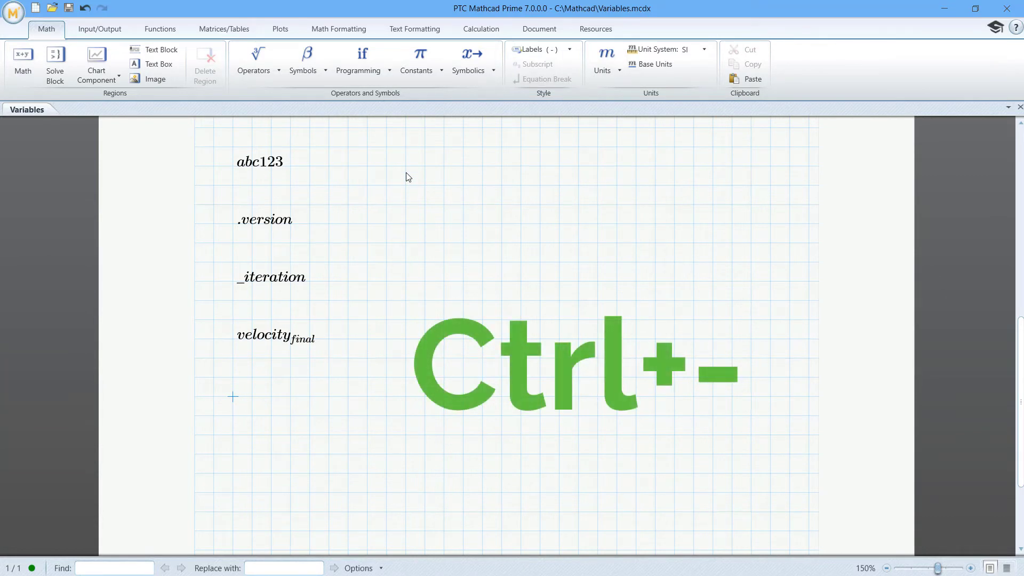
left_click(223, 29)
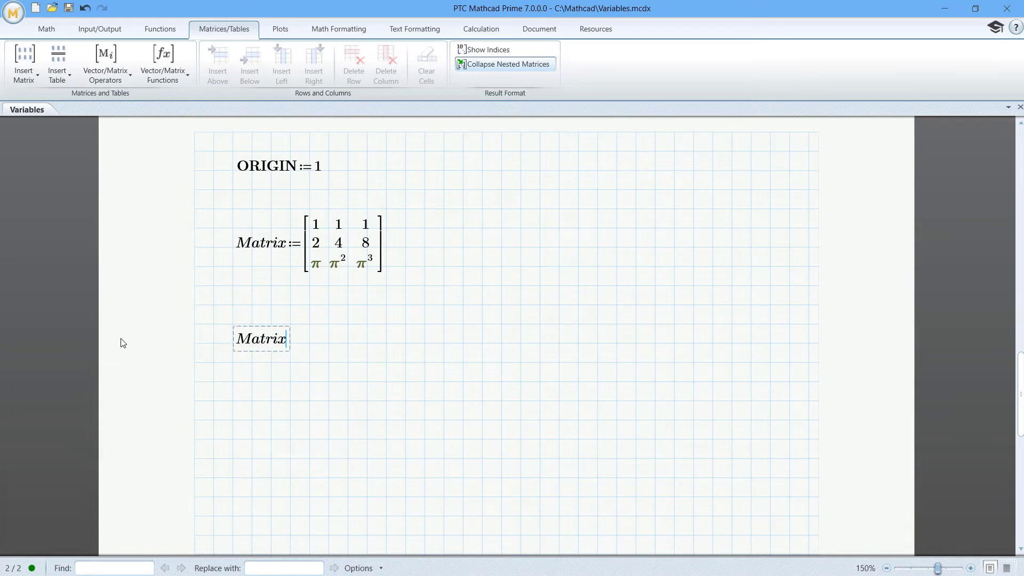
- Add an element index to Matrix via the matrix operators, then evaluate the constant c
left_click(106, 63)
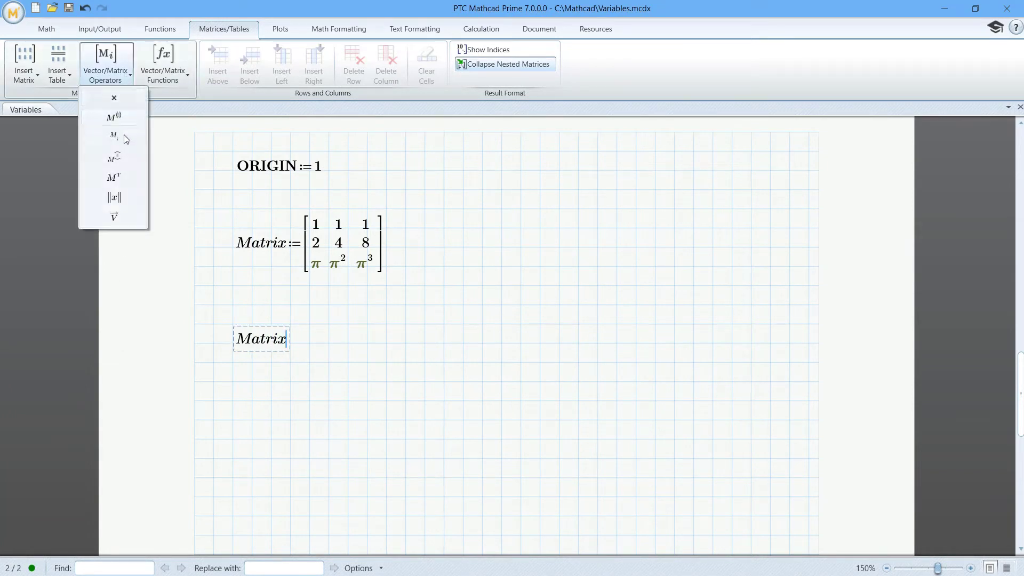
left_click(114, 137)
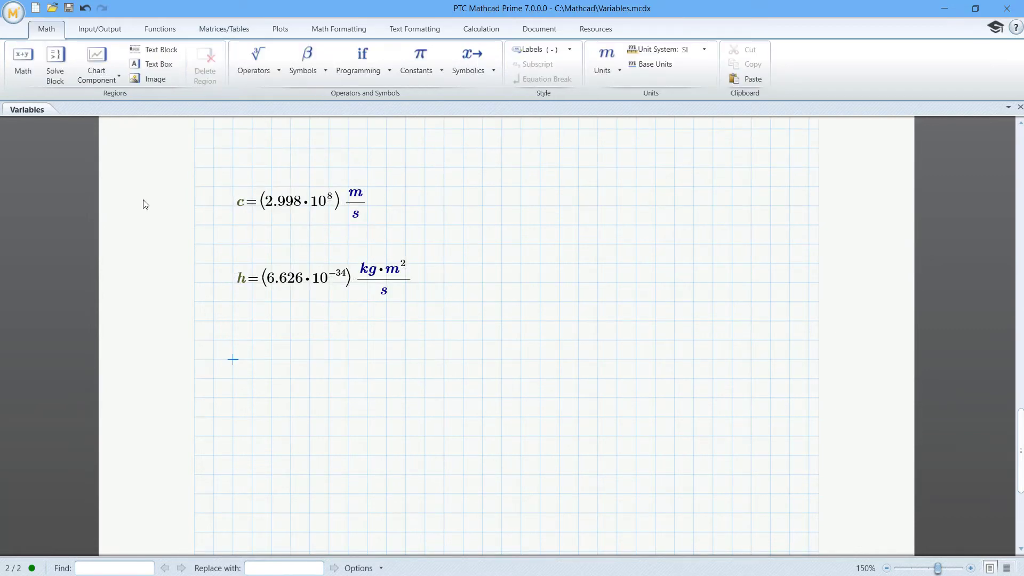
type("c:10")
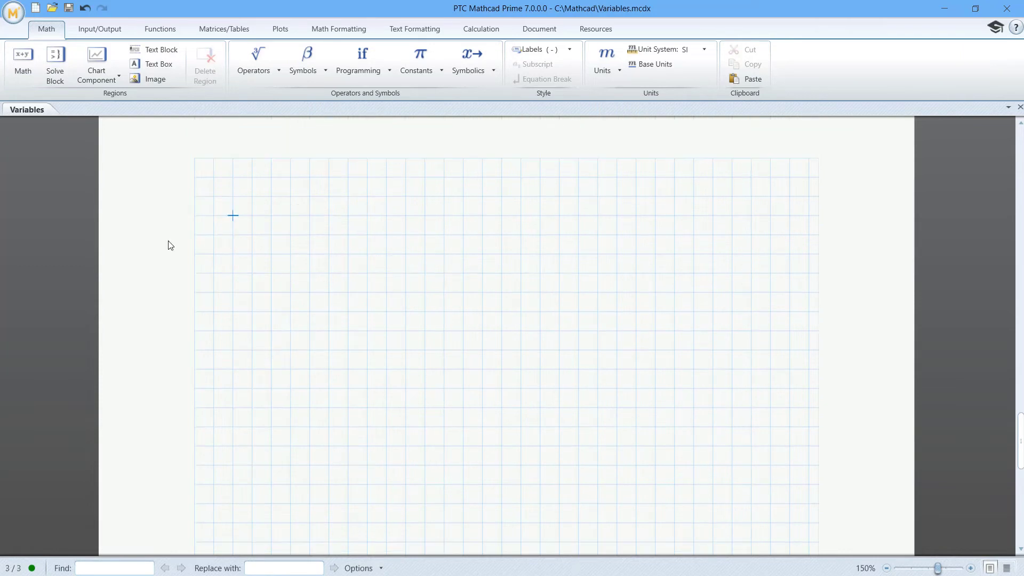
- Try the long Supercalifragilistic name, then enter 123abc to show it becomes 123·abc
type("Supercalifrag")
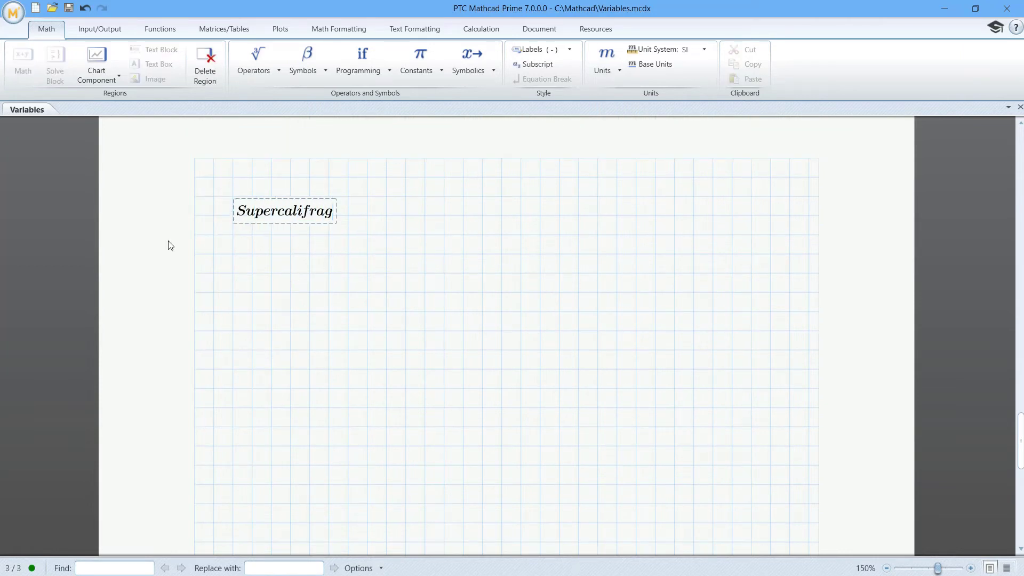
type("ilisticexpia")
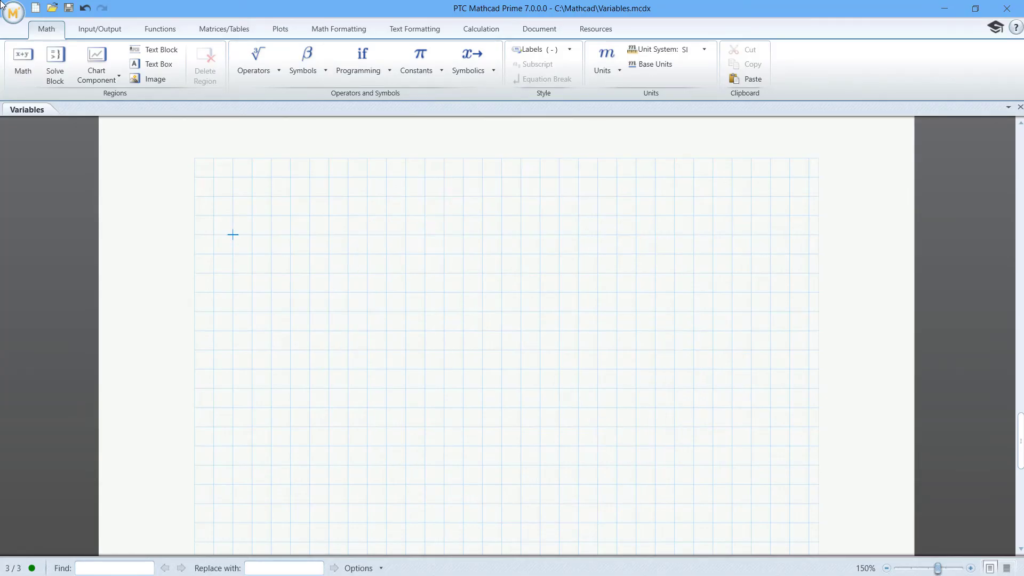
left_click(257, 59)
type("123·abc")
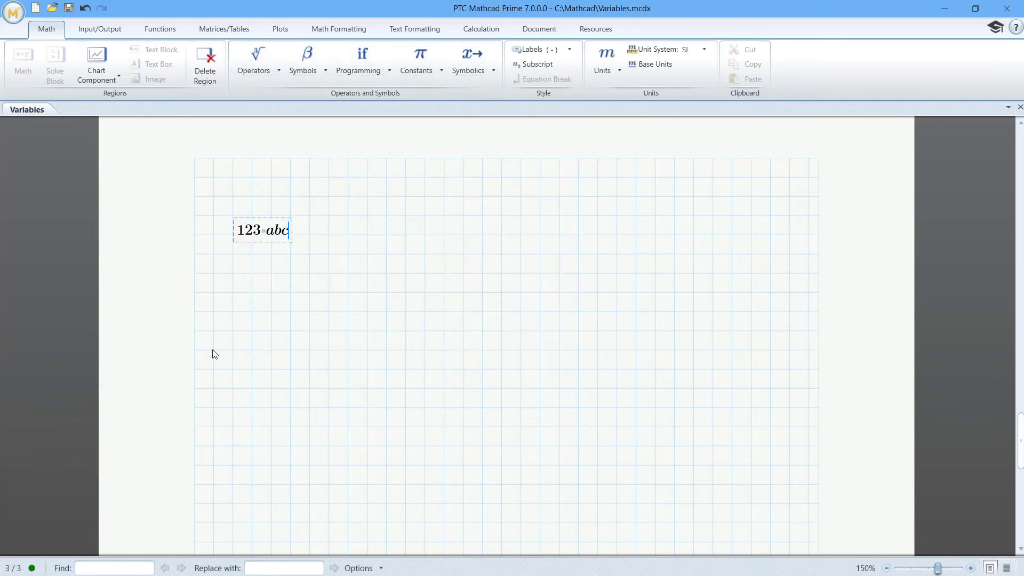
left_click(254, 58)
type("f := “”")
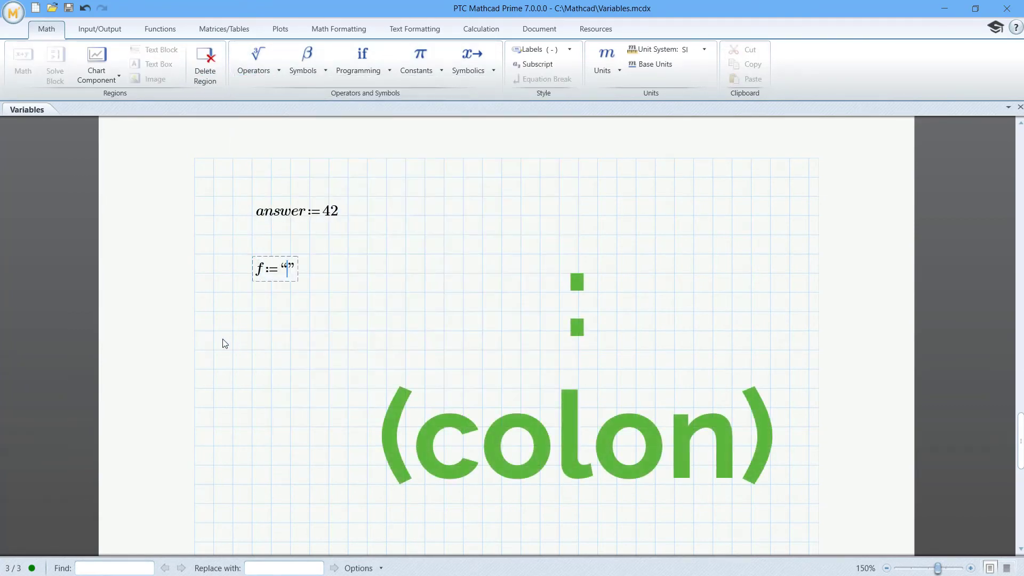
- Define f:="Fields Medal" and the range x:=5,10..100, then start a matrix value for Euler
type("Fields Medal")
type("x:=5, ..")
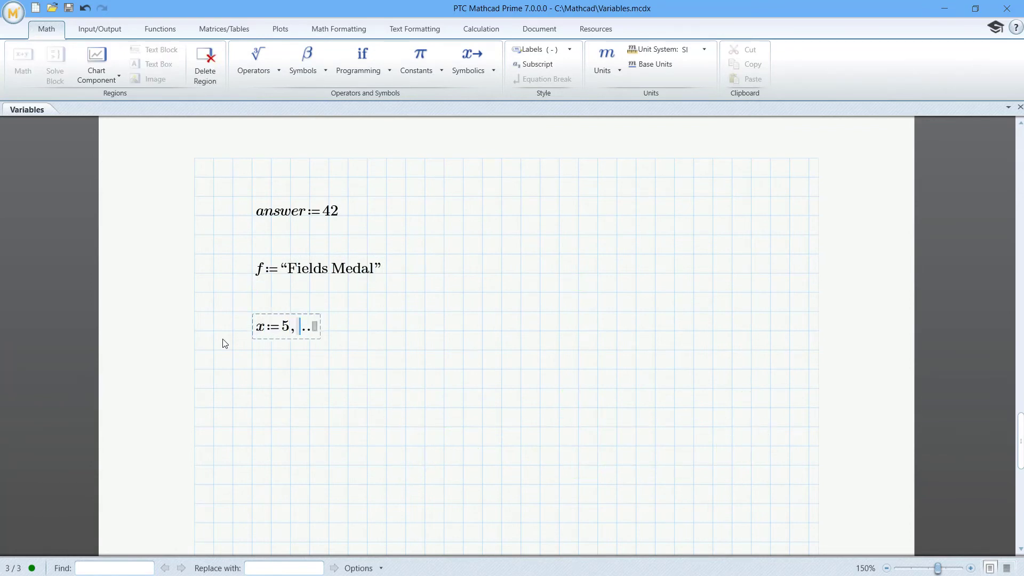
type("10..100")
type("Euler :=")
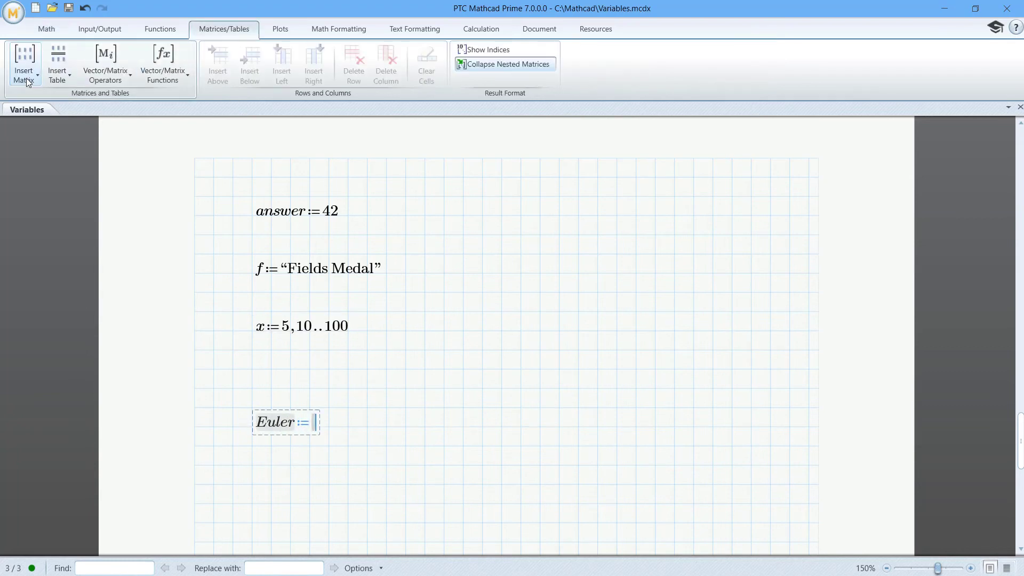
left_click(25, 63)
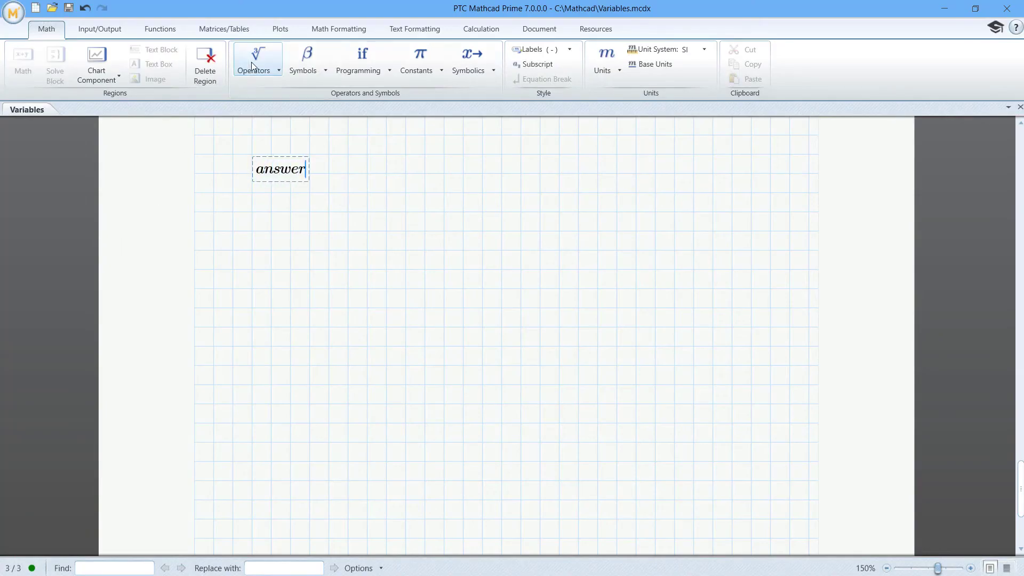
- Enter answer:=42 and f:="Fields Medal" so their values display as results
type(":42")
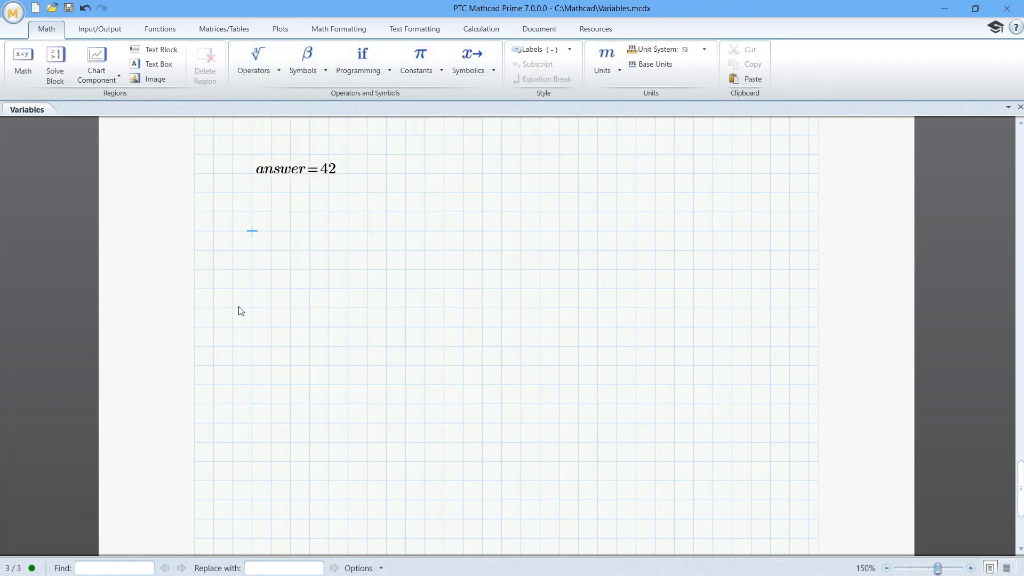
type("f:\"Fields Medal\"")
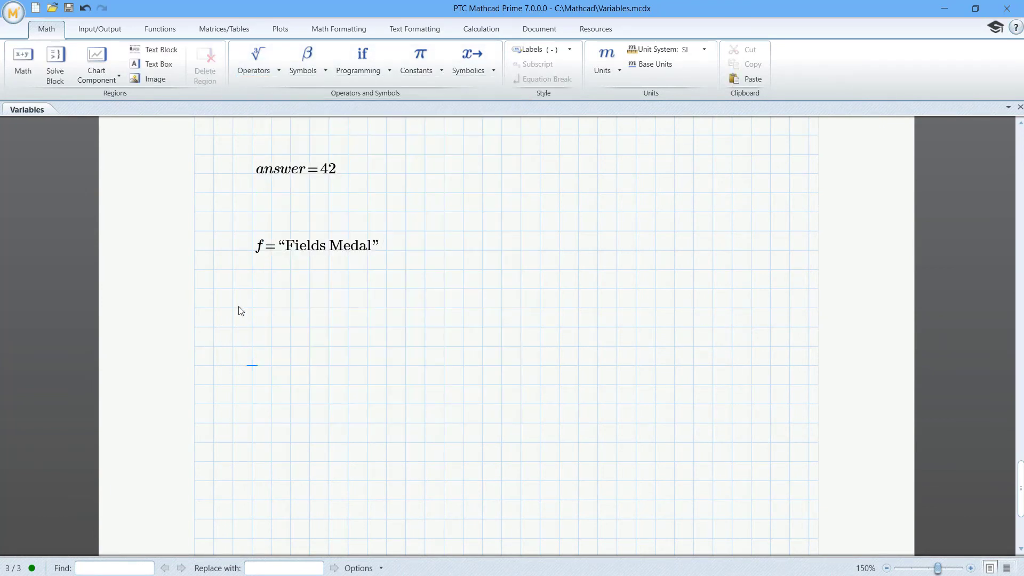